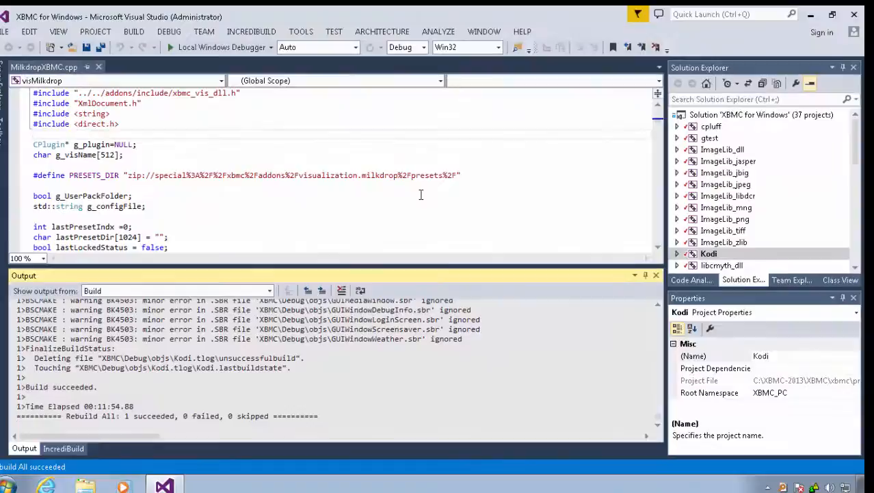
- Start an IncrediBuild Rebuild Solution of the XBMC/Kodi solution
right_click(708, 254)
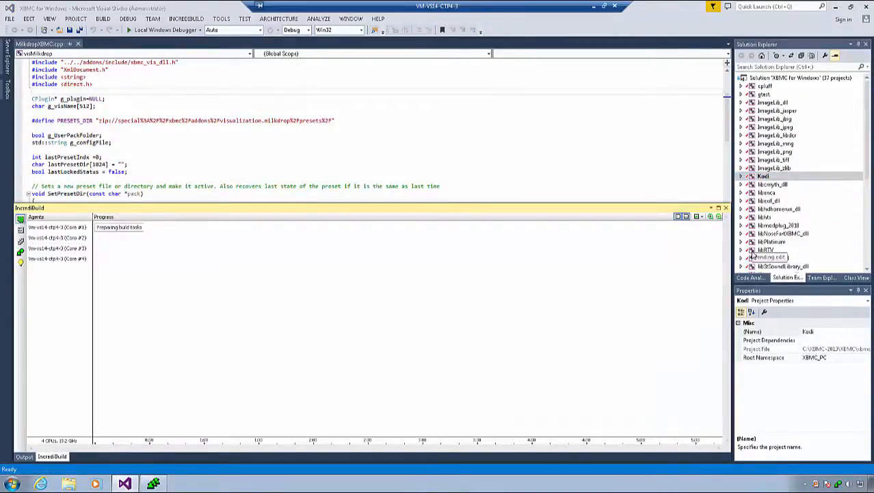
mouse_move(711, 271)
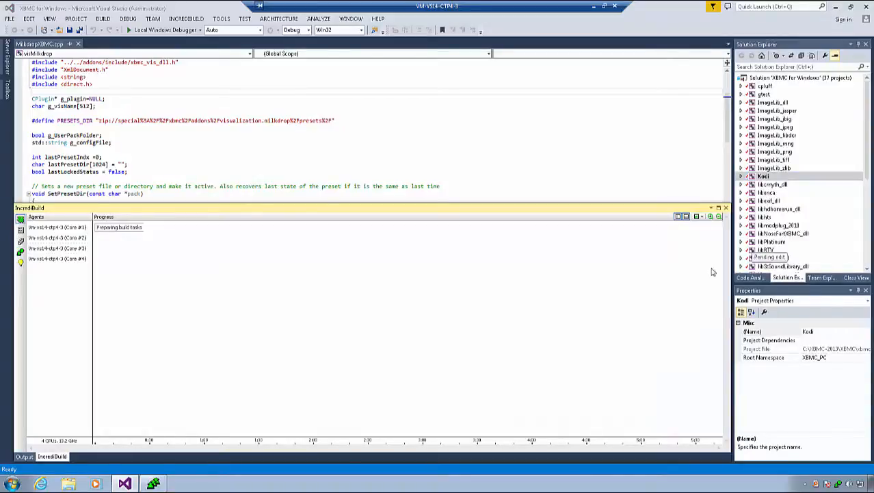